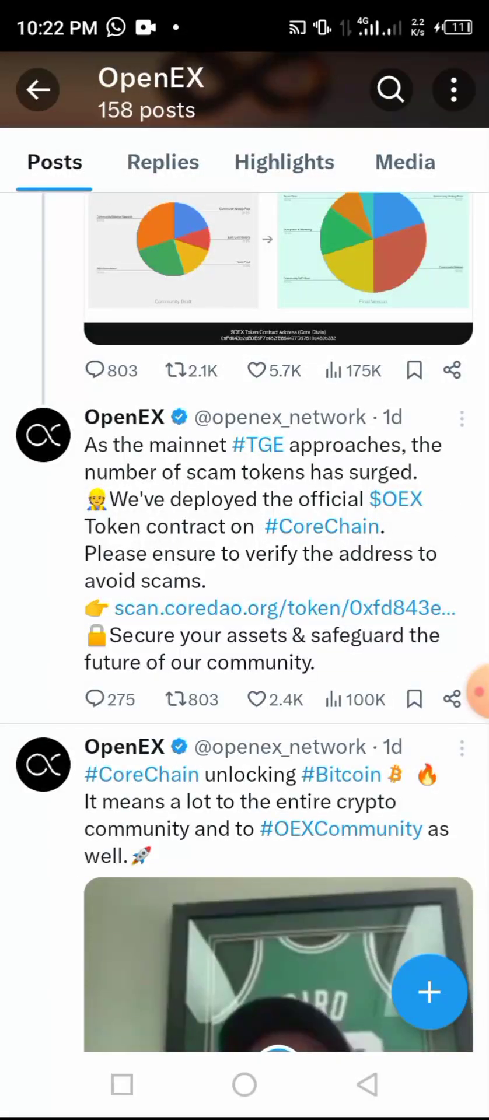
Follow the official OEX token link to its Core Scan overview page
{"action": "left_click", "coordinate": [429, 992]}
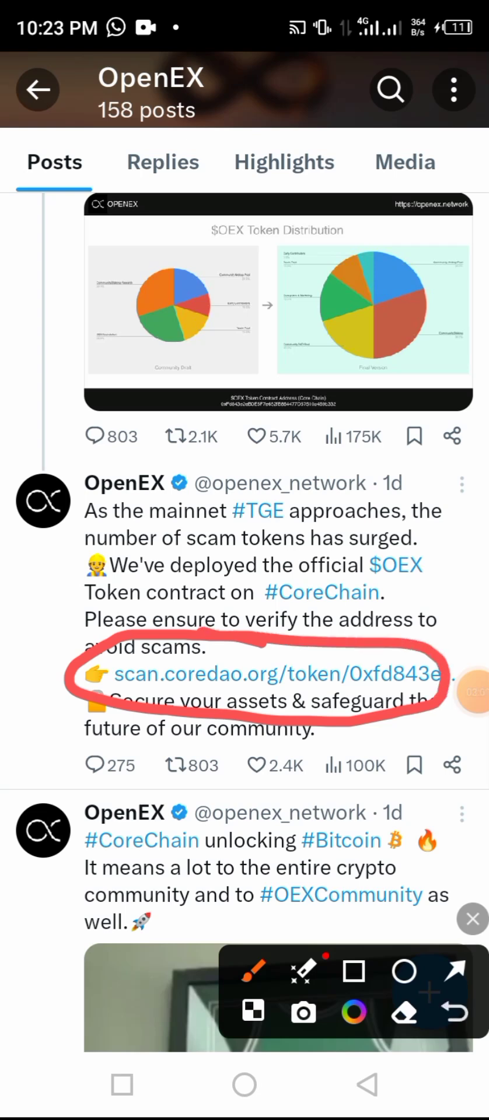
{"action": "left_click", "coordinate": [457, 971]}
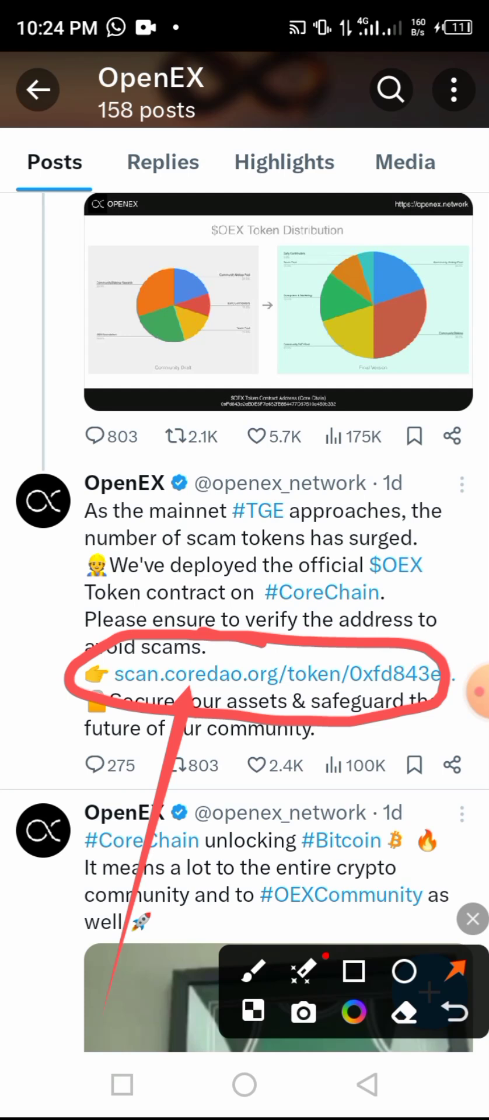
{"action": "left_click", "coordinate": [471, 918]}
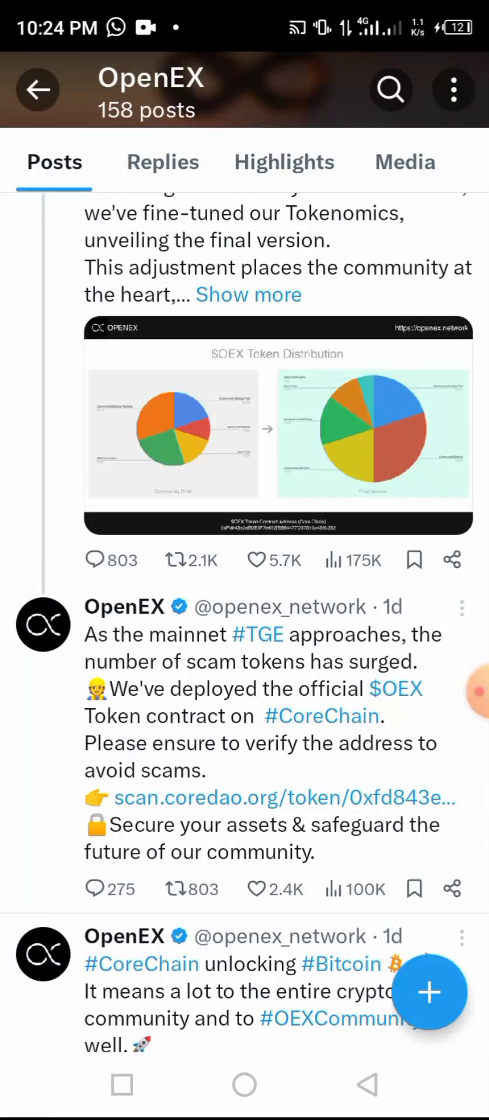
{"action": "left_click", "coordinate": [284, 797]}
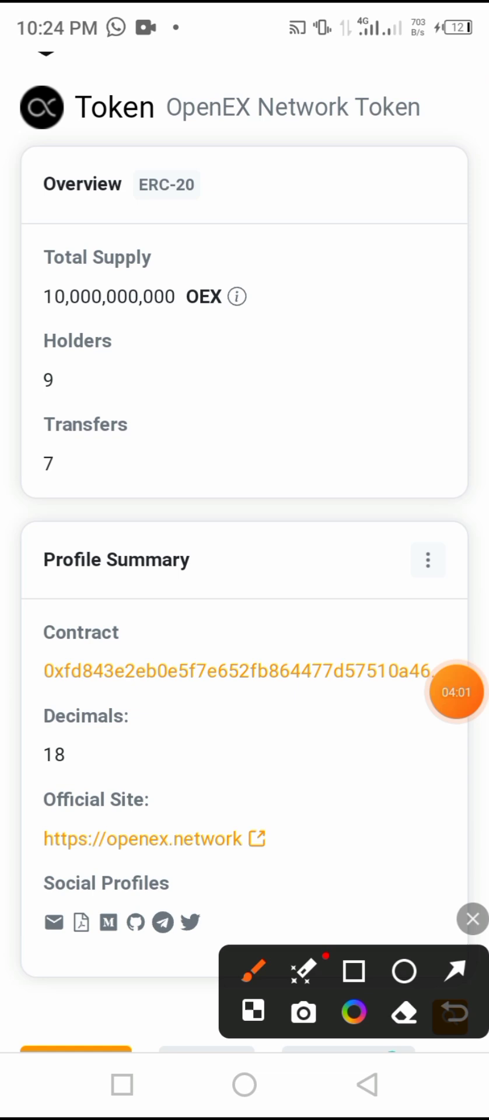
Open the contract page for address 0xFd843e…0a469b332 from the Profile Summary
{"action": "left_click_drag", "start_coordinate": [165, 1022], "coordinate": [164, 771]}
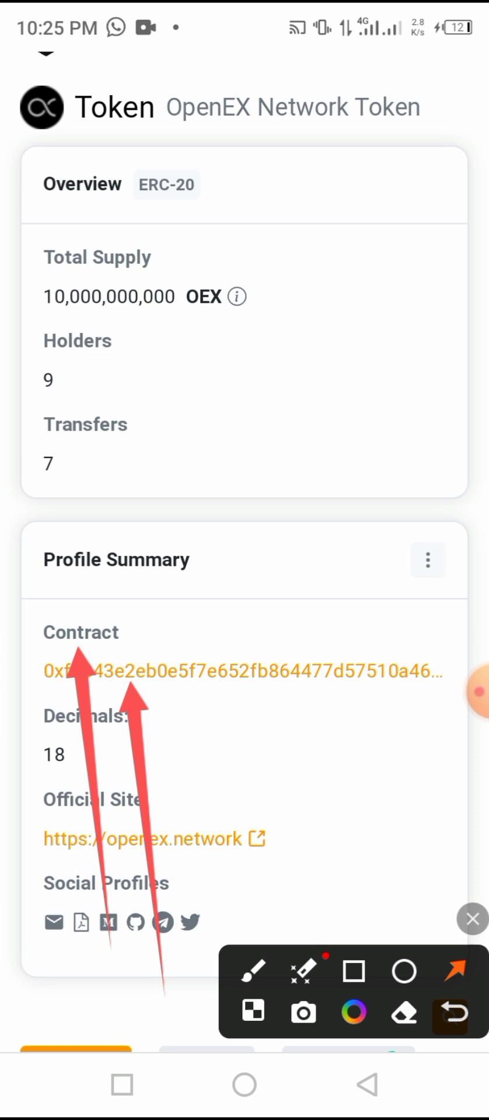
{"action": "left_click_drag", "start_coordinate": [185, 893], "coordinate": [201, 693]}
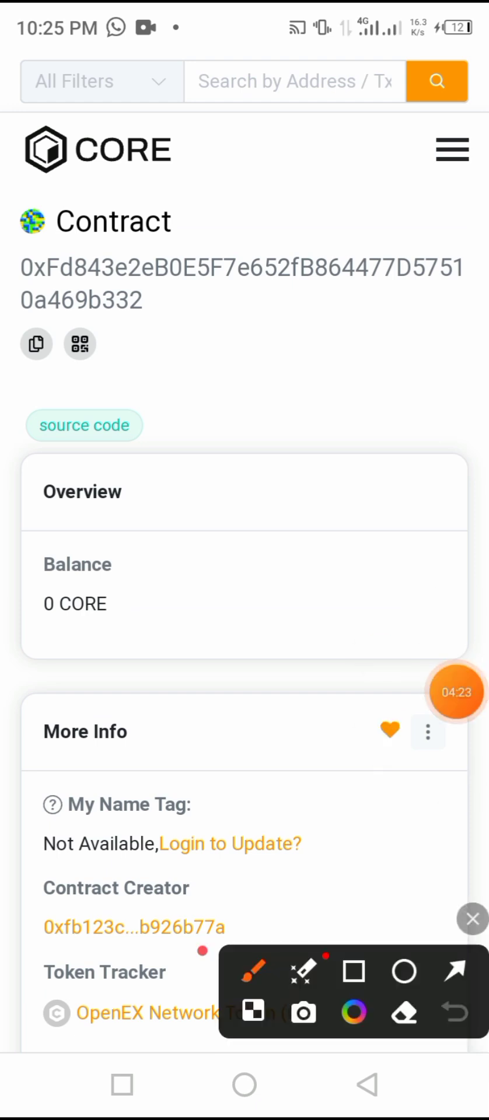
Copy the OEX contract address to the clipboard and leave Core Scan
{"action": "left_click_drag", "start_coordinate": [192, 949], "coordinate": [132, 279]}
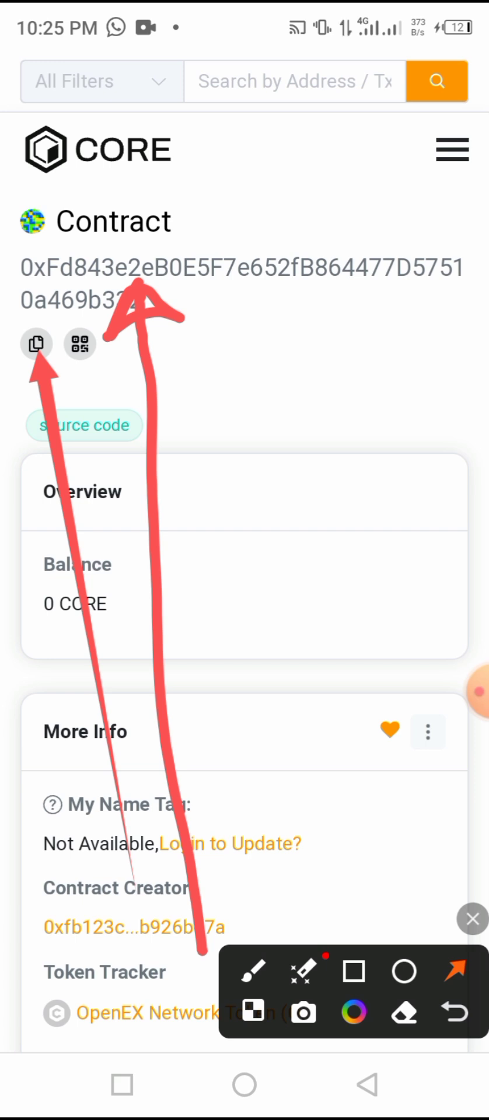
{"action": "left_click", "coordinate": [473, 918]}
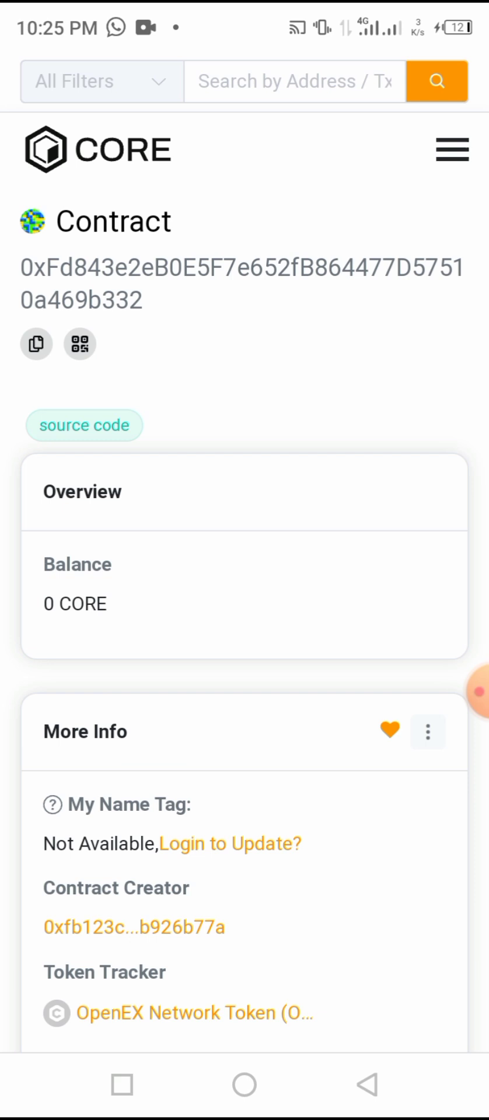
{"action": "left_click", "coordinate": [36, 343]}
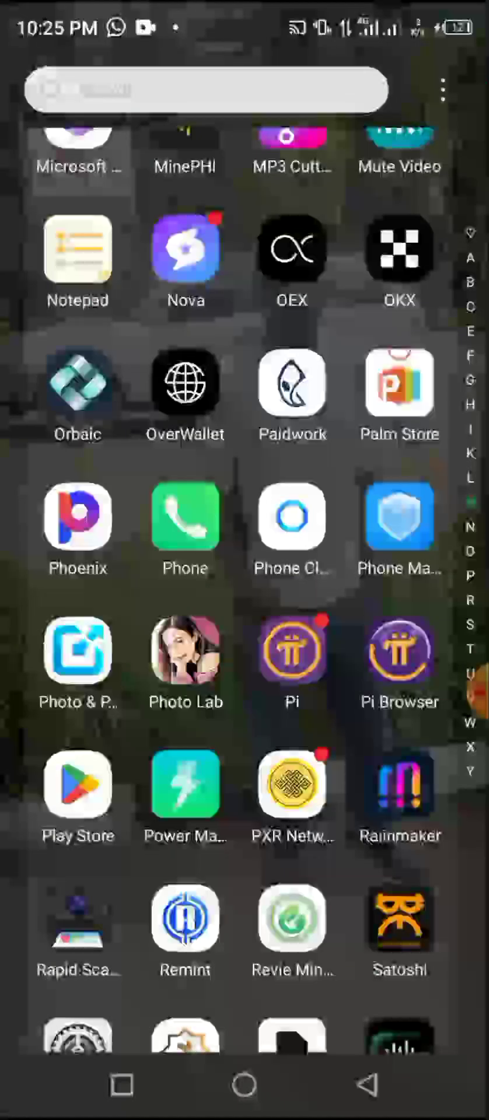
Launch MetaMask from the app drawer to reach its unlock screen
{"action": "scroll", "scroll_direction": "down", "scroll_amount": 3}
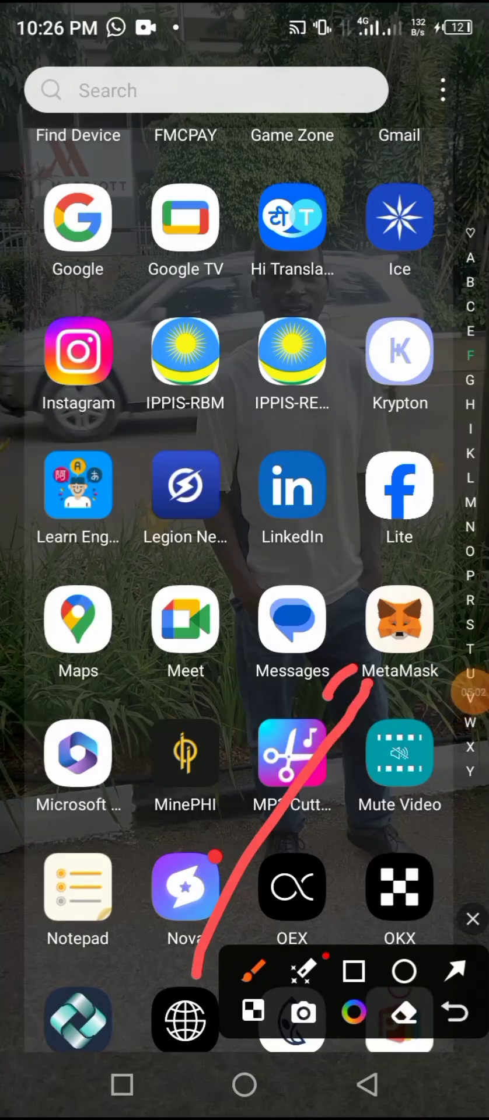
{"action": "left_click", "coordinate": [471, 917]}
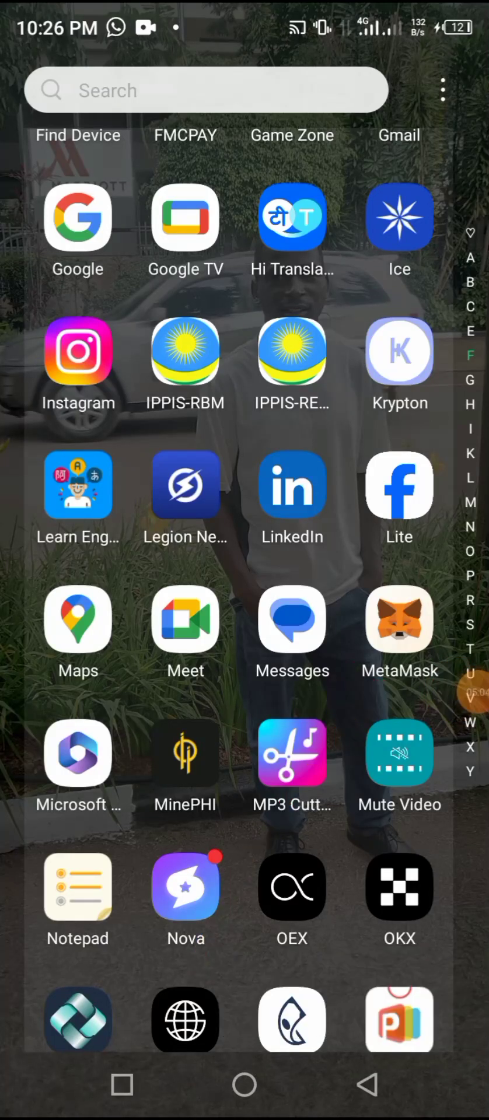
{"action": "left_click", "coordinate": [401, 623]}
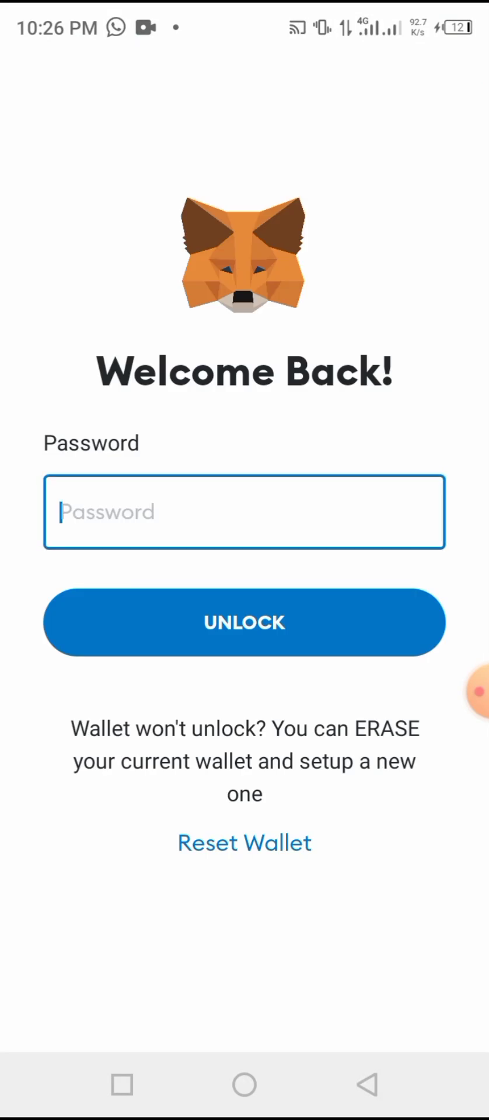
Unlock the wallet with its password, landing on Account 1 on OpenEx Long Testnet
{"action": "left_click", "coordinate": [244, 511]}
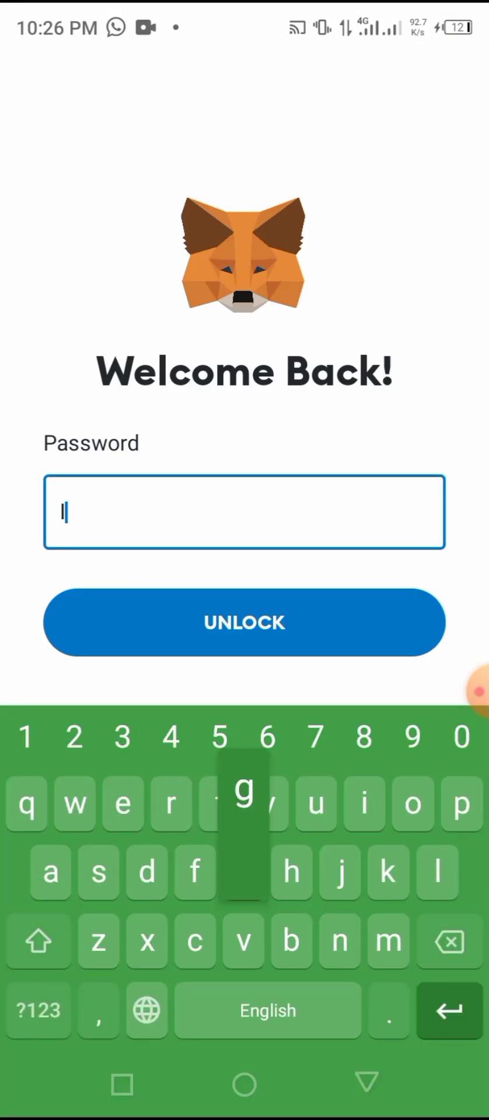
{"action": "left_click", "coordinate": [244, 622]}
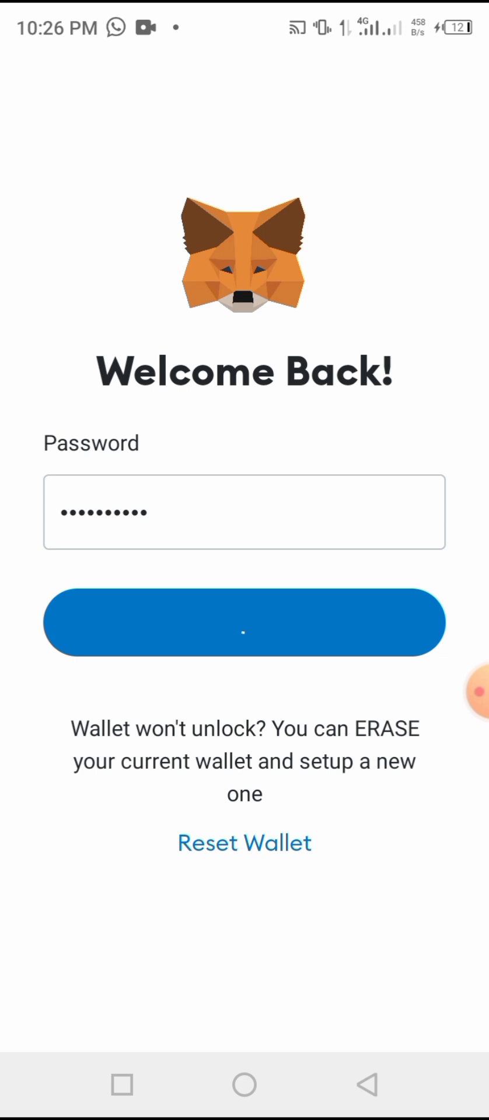
{"action": "left_click", "coordinate": [244, 633]}
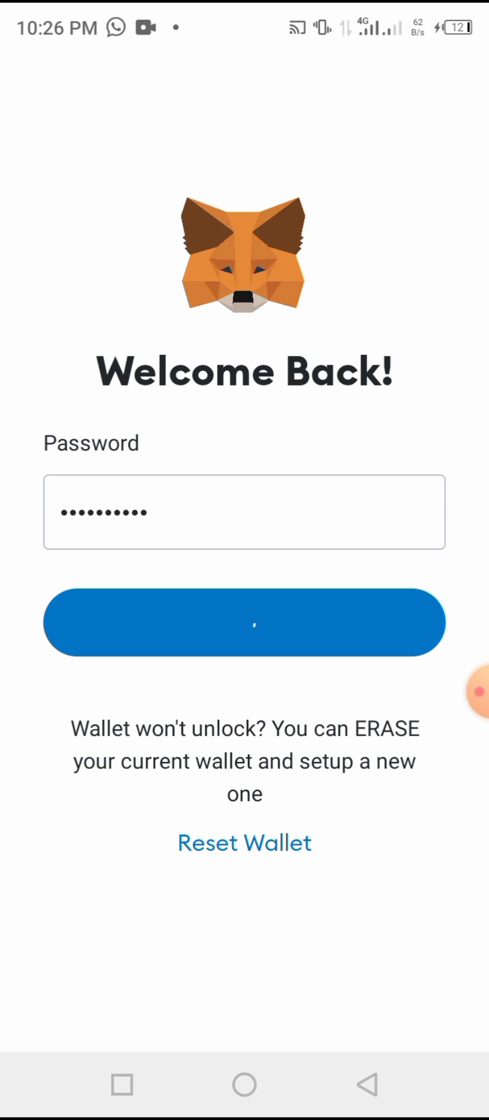
{"action": "left_click", "coordinate": [245, 627]}
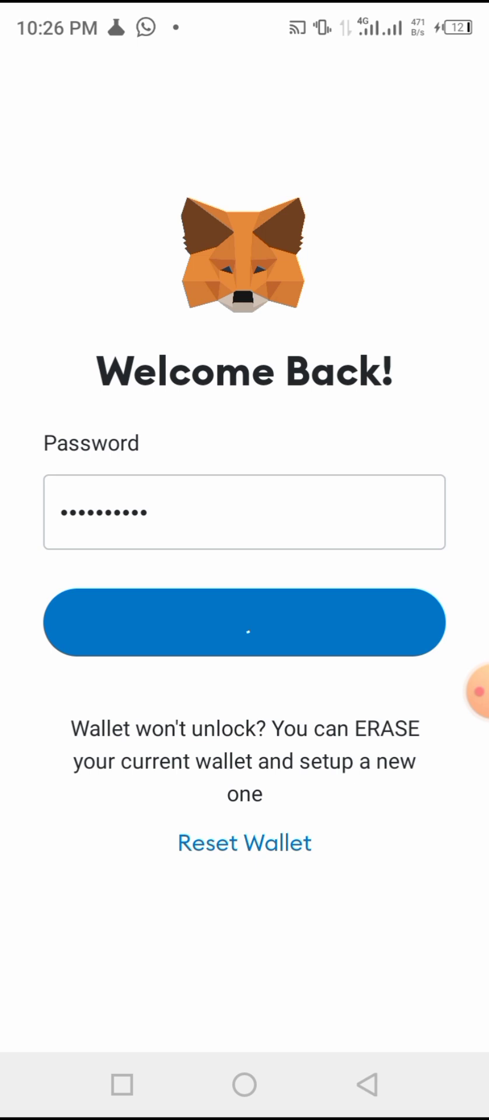
{"action": "left_click", "coordinate": [246, 631]}
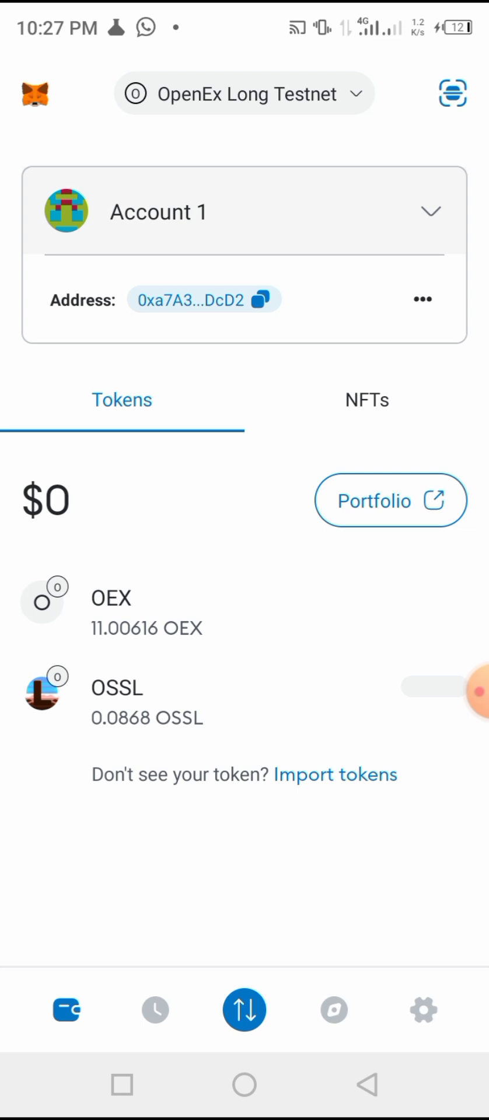
Check the network list and keep OpenEx Long Testnet selected
{"action": "left_click", "coordinate": [242, 93]}
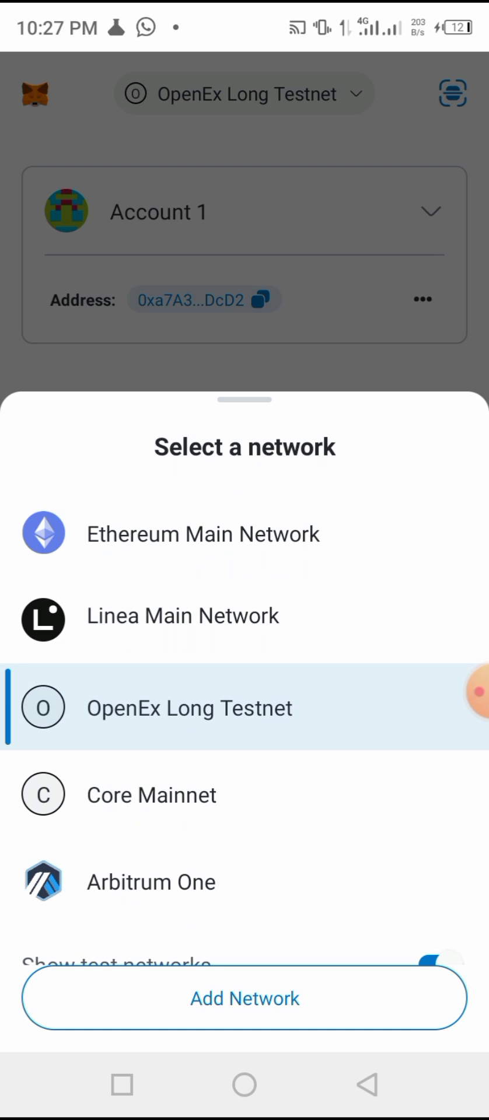
{"action": "left_click", "coordinate": [189, 708]}
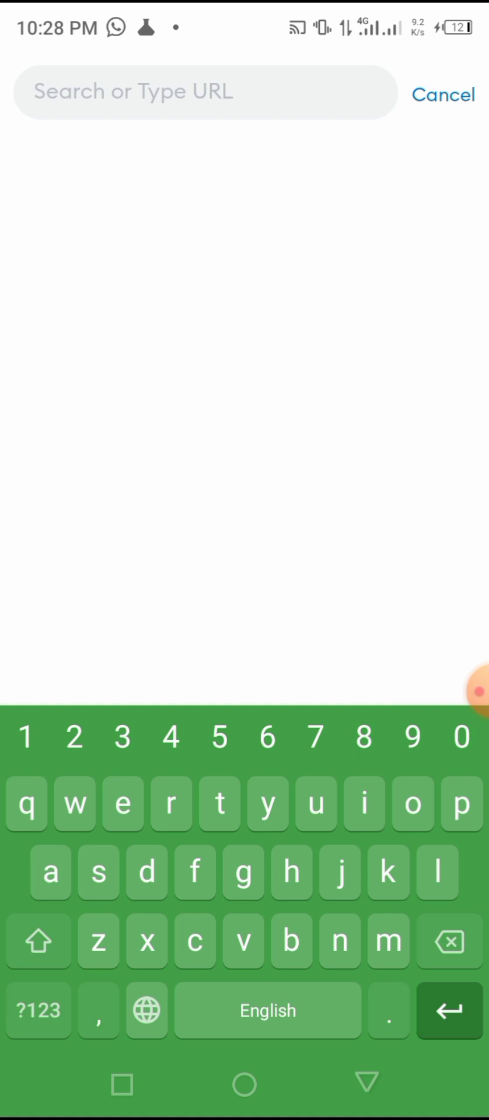
Load scan.coredao.org in the in-app browser via the matching suggestion
{"action": "type", "text": "sc"}
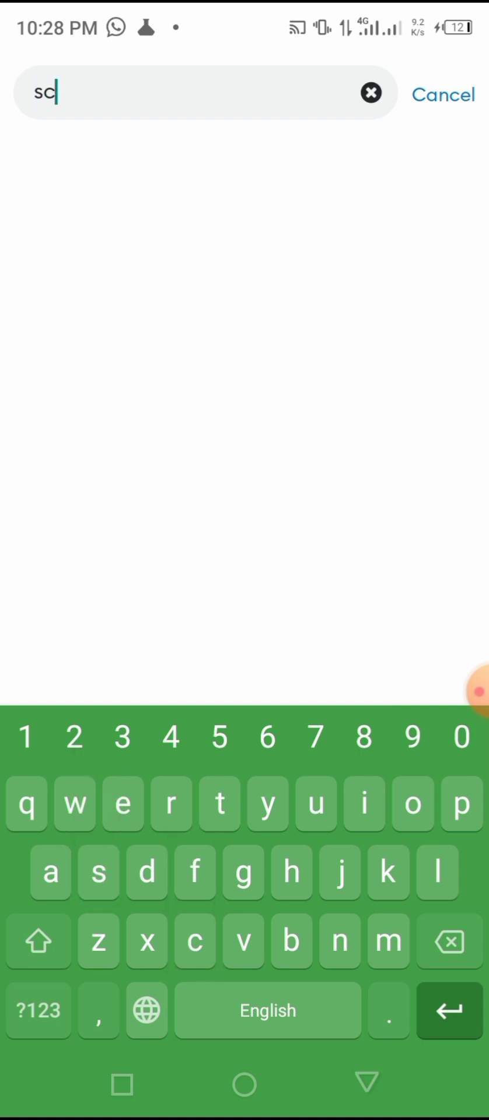
{"action": "type", "text": "an.coredao"}
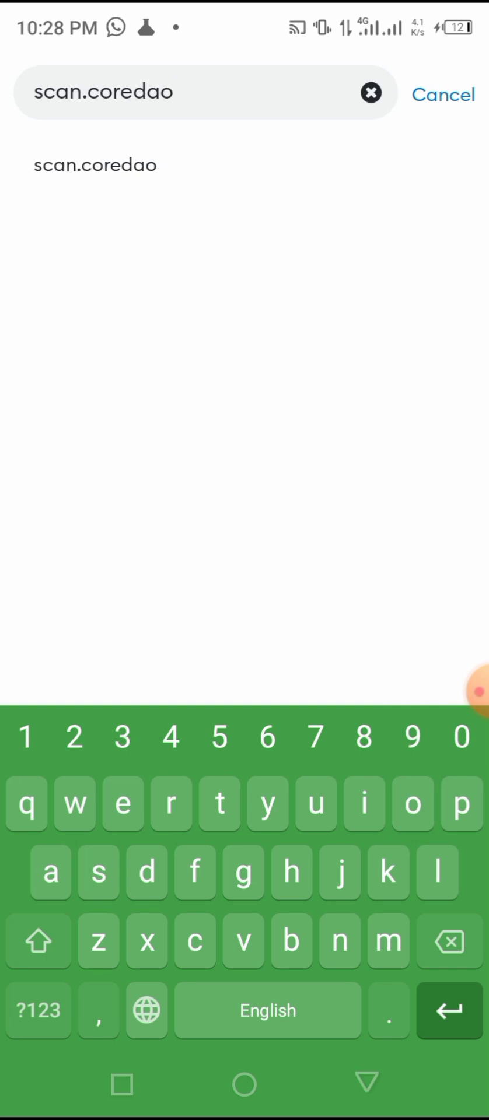
{"action": "type", "text": ".org"}
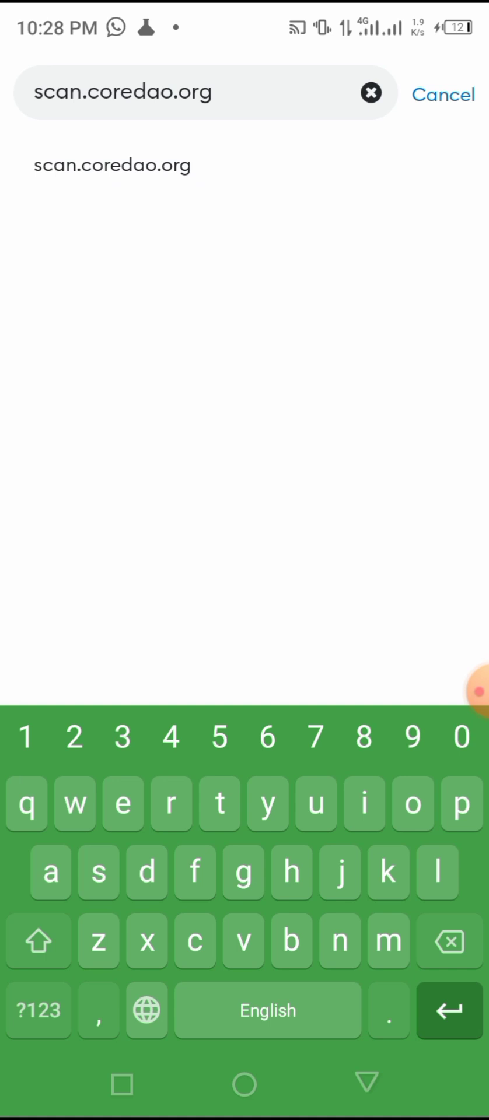
{"action": "left_click", "coordinate": [439, 95]}
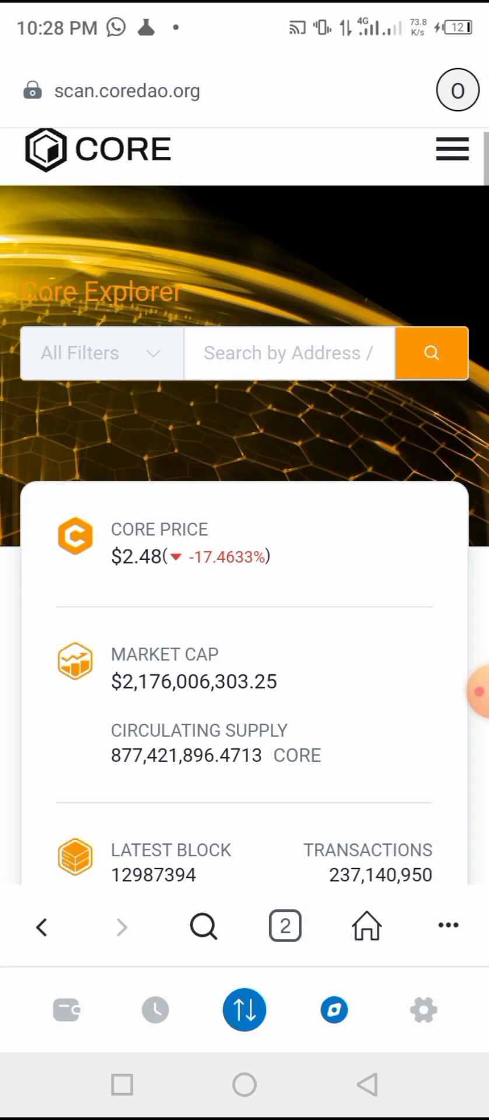
Use the footer's 'Add Core Network' button to request a switch to Core Mainnet
{"action": "scroll", "scroll_direction": "down", "scroll_amount": 3}
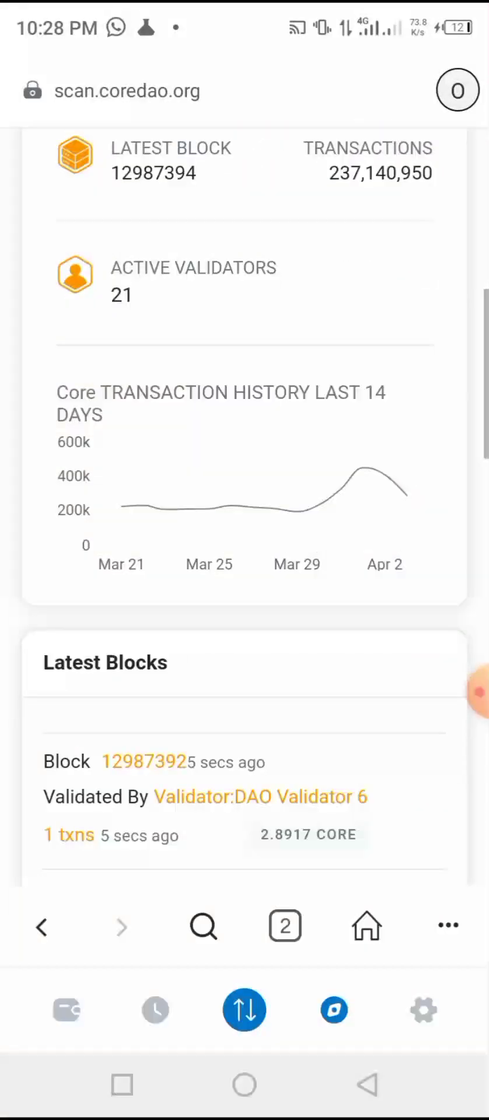
{"action": "scroll", "scroll_direction": "down", "scroll_amount": 3}
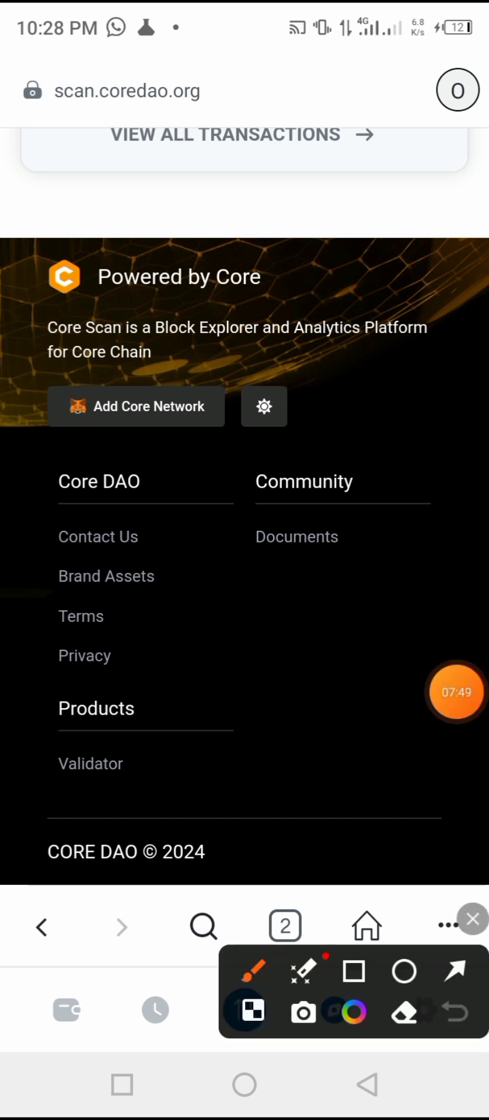
{"action": "left_click", "coordinate": [354, 971]}
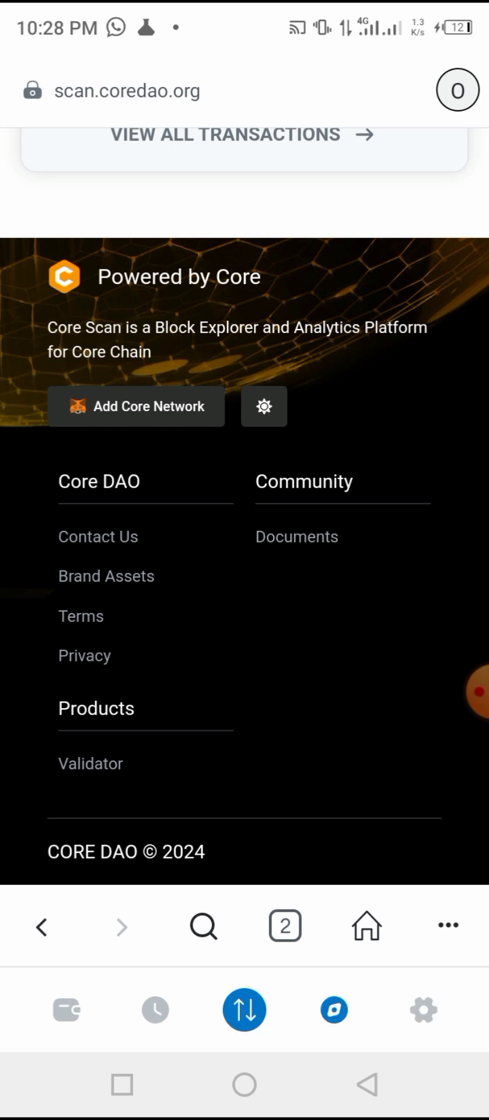
{"action": "left_click", "coordinate": [135, 406]}
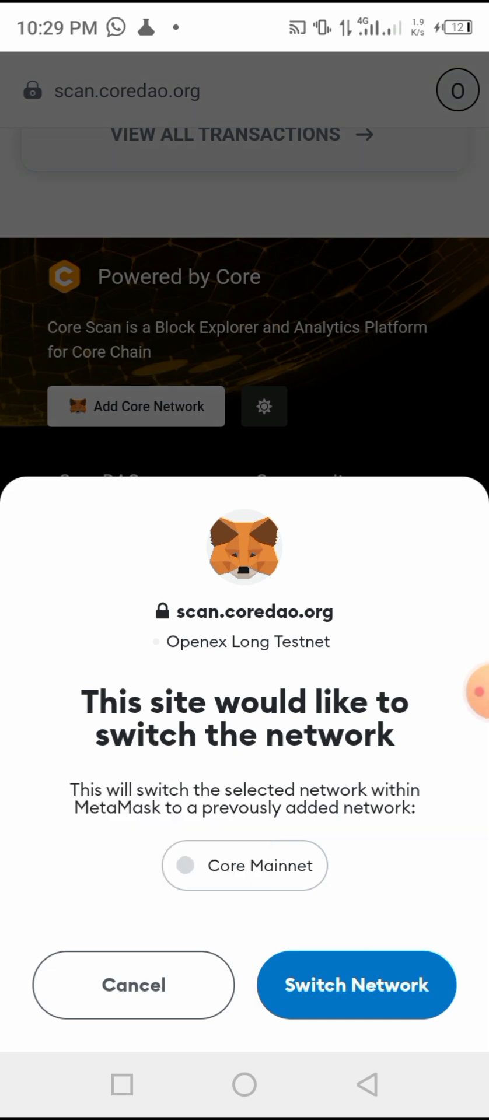
Approve the switch to Core Mainnet and start a custom token import
{"action": "left_click", "coordinate": [356, 985]}
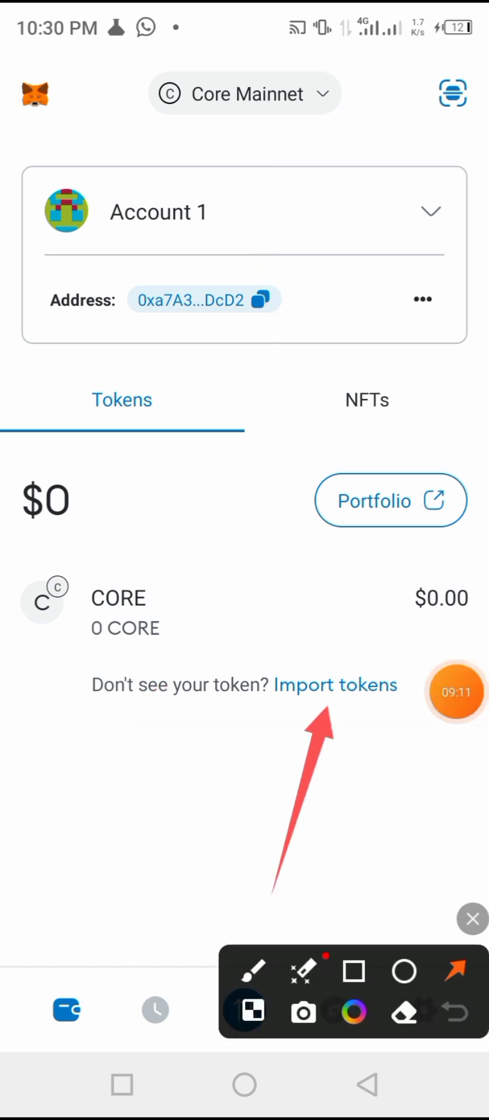
{"action": "left_click", "coordinate": [472, 918]}
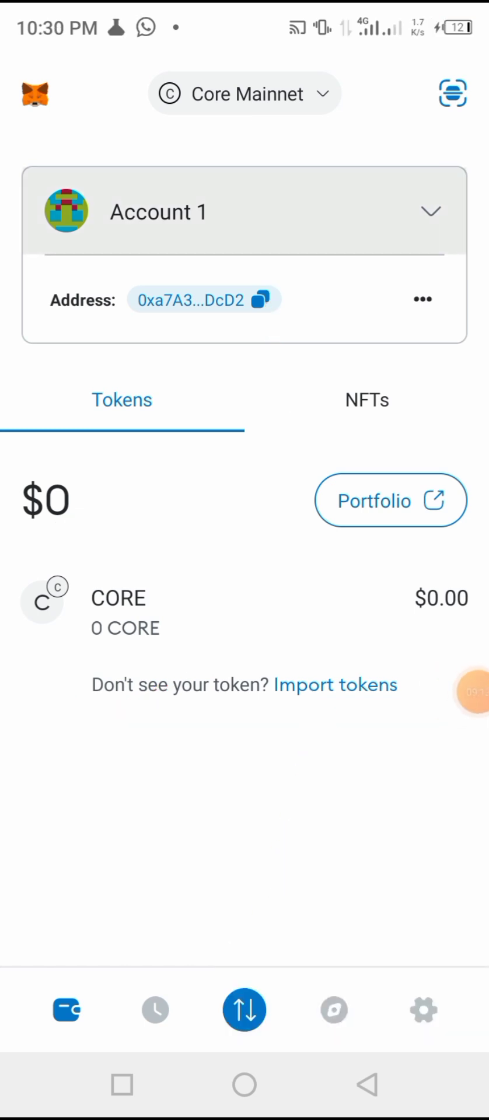
{"action": "left_click", "coordinate": [334, 685]}
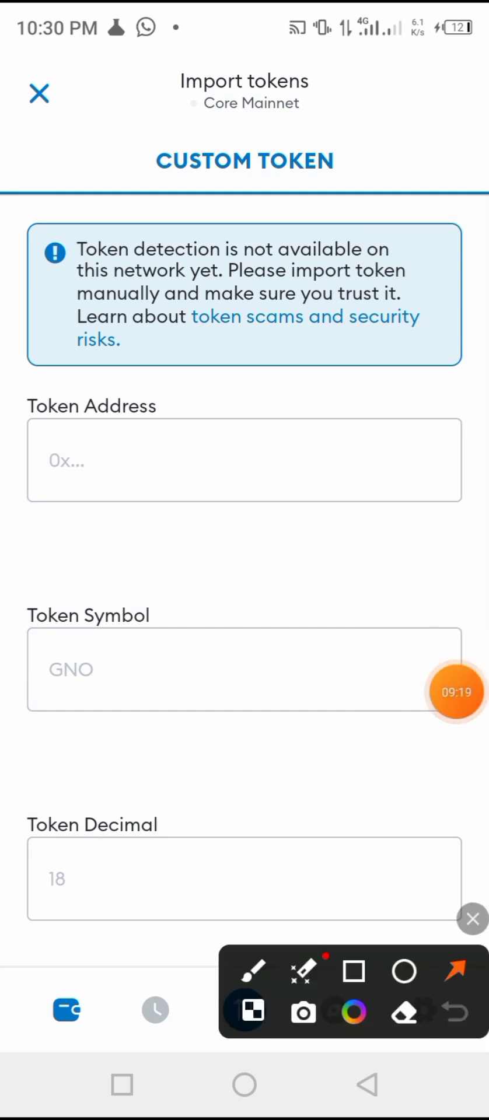
Paste the OEX contract address (symbol OEX, 18 decimals) and import the token
{"action": "left_click_drag", "start_coordinate": [164, 922], "coordinate": [144, 458]}
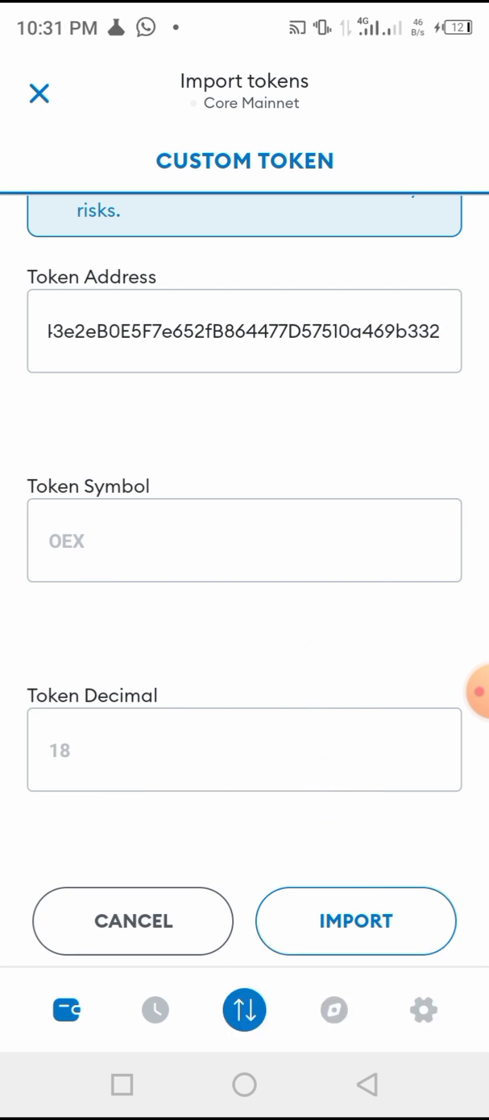
{"action": "left_click", "coordinate": [244, 332]}
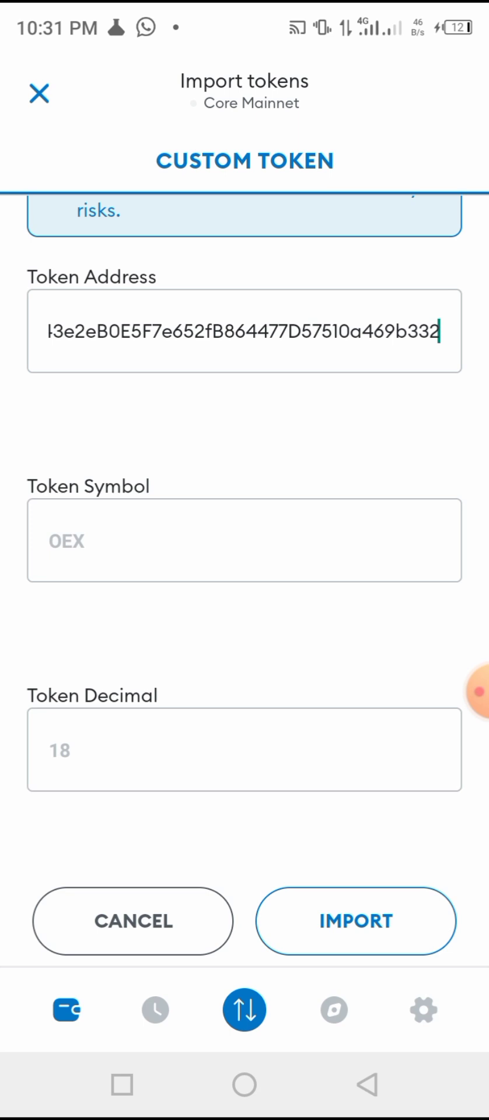
{"action": "left_click", "coordinate": [354, 921]}
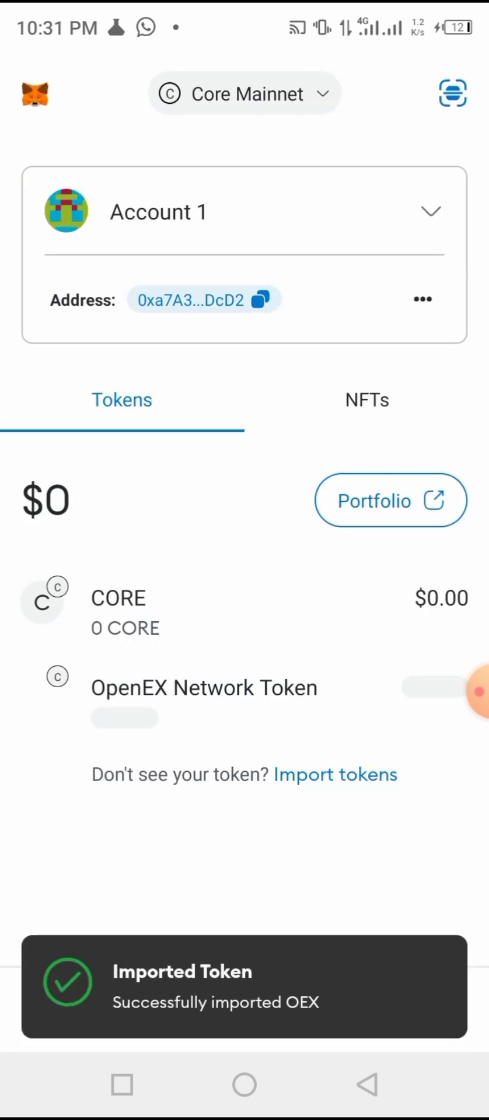